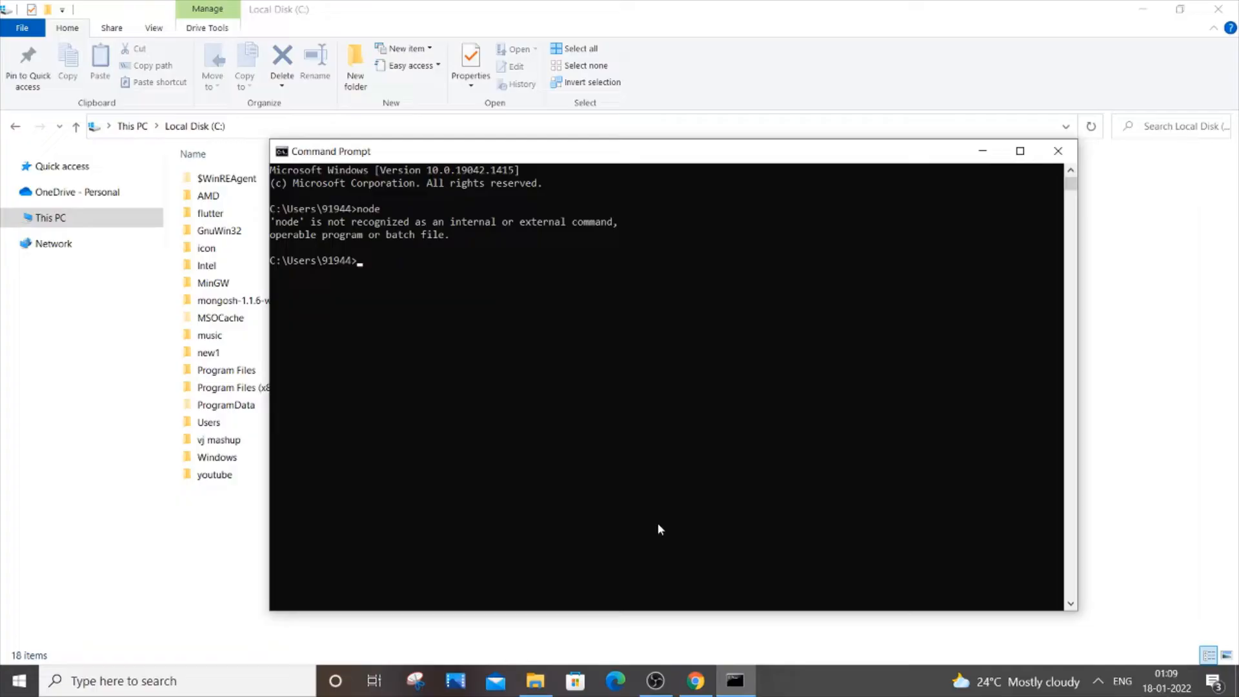
{"action": "mouse_move", "coordinate": [727, 289]}
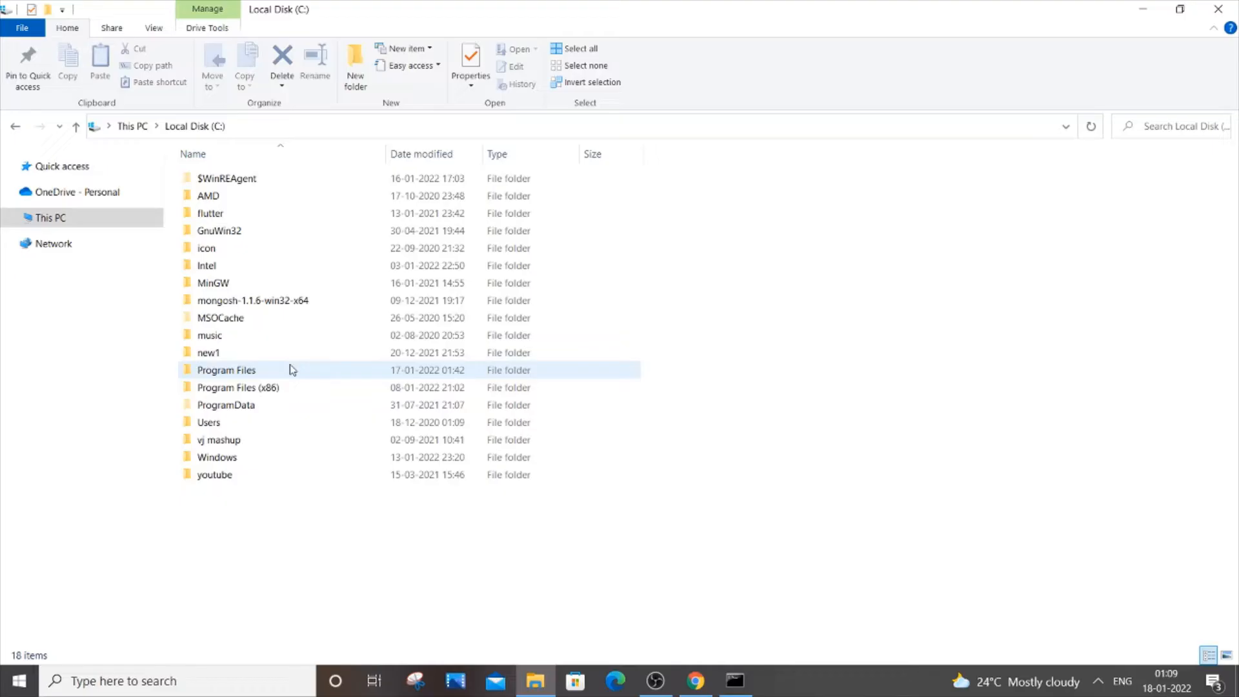
Open Program Files > nodejs in File Explorer on Local Disk (C:).
{"action": "double_click", "coordinate": [226, 370]}
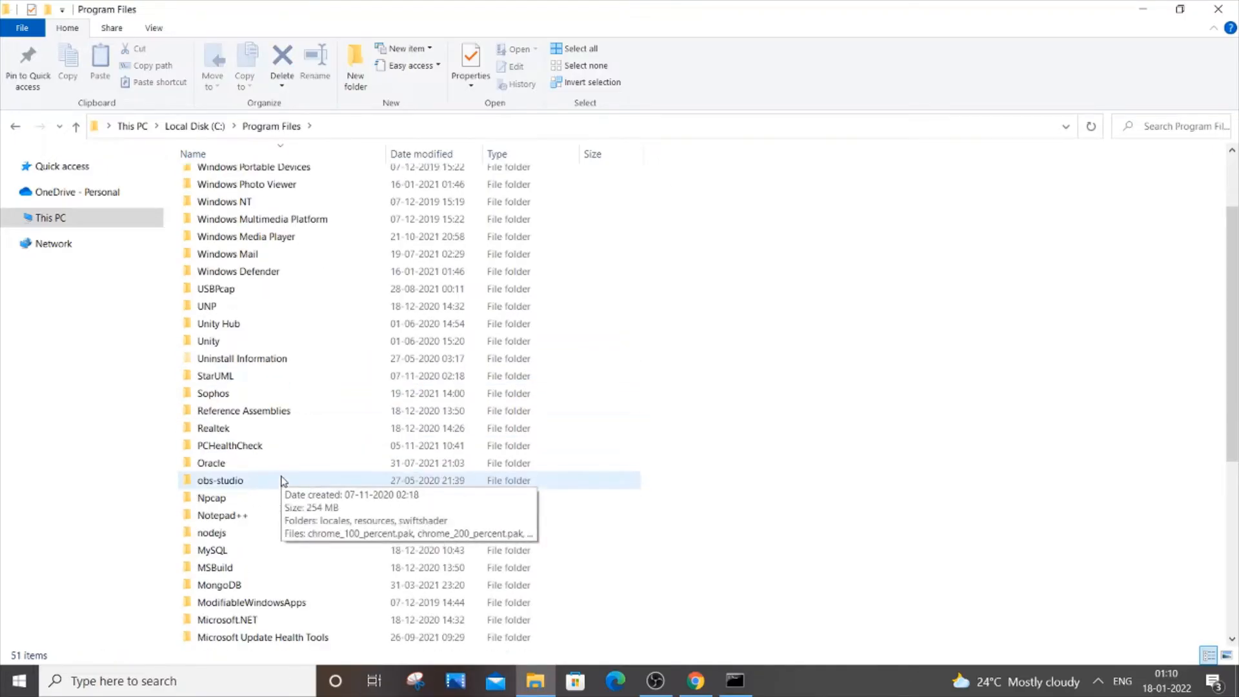
{"action": "double_click", "coordinate": [211, 531]}
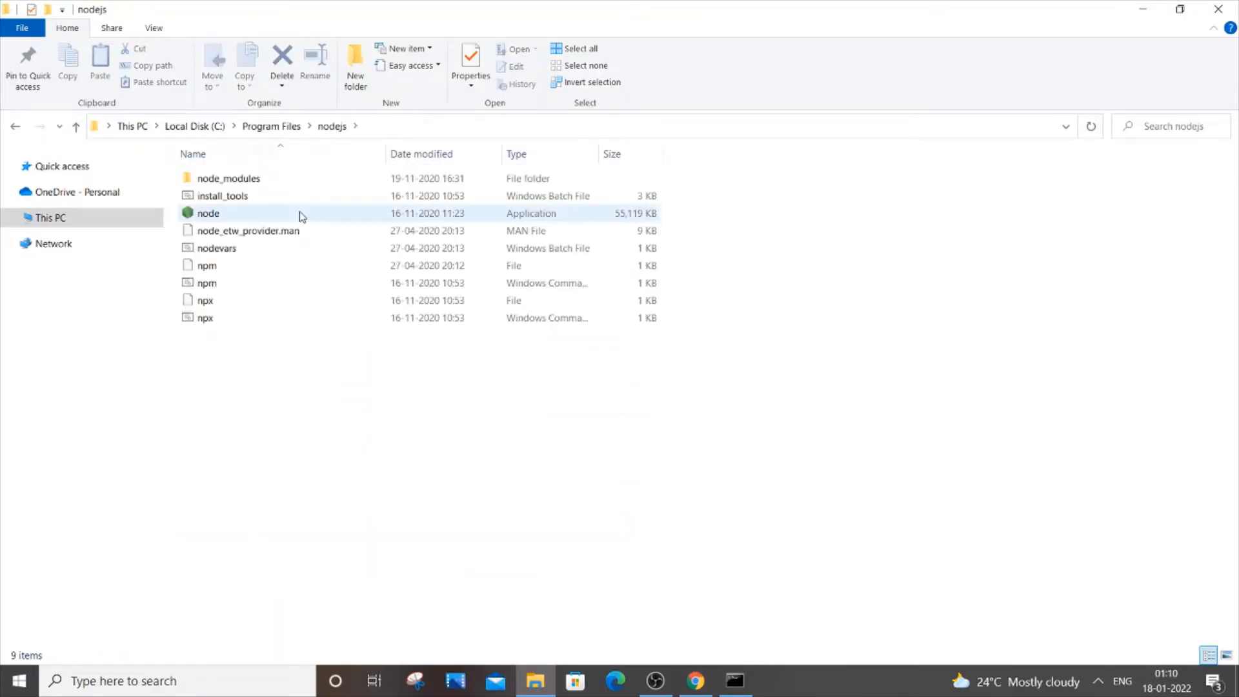
{"action": "left_click", "coordinate": [237, 316]}
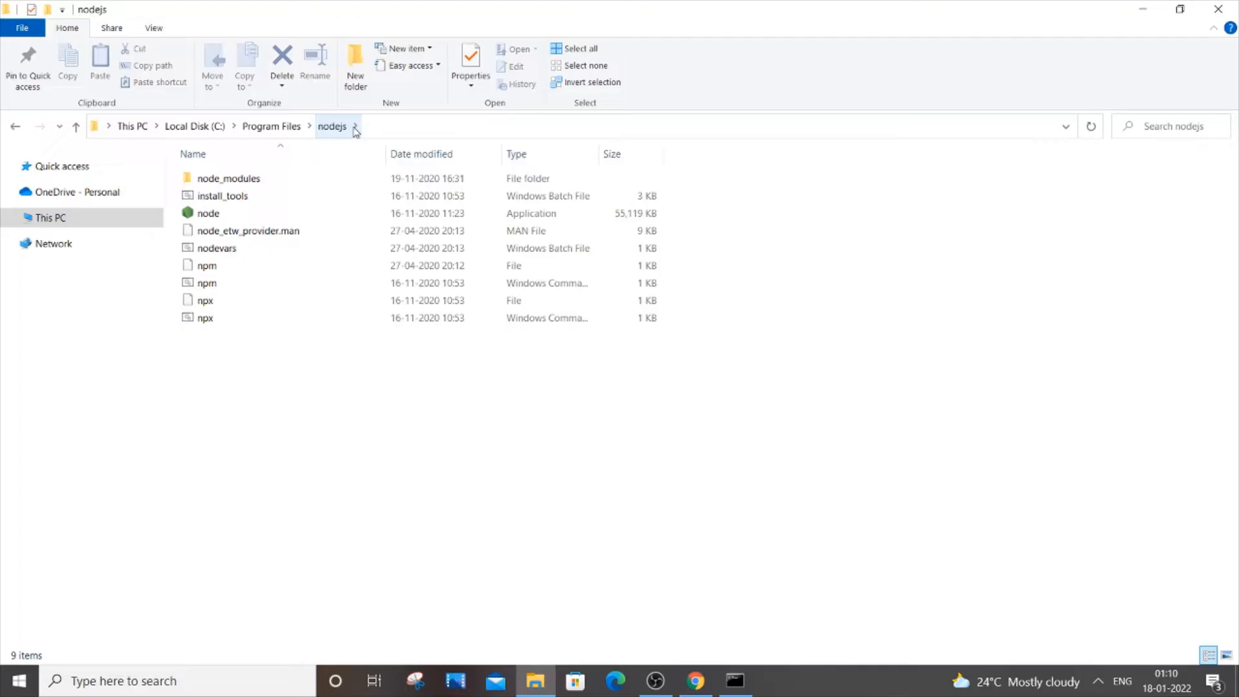
{"action": "mouse_move", "coordinate": [254, 624]}
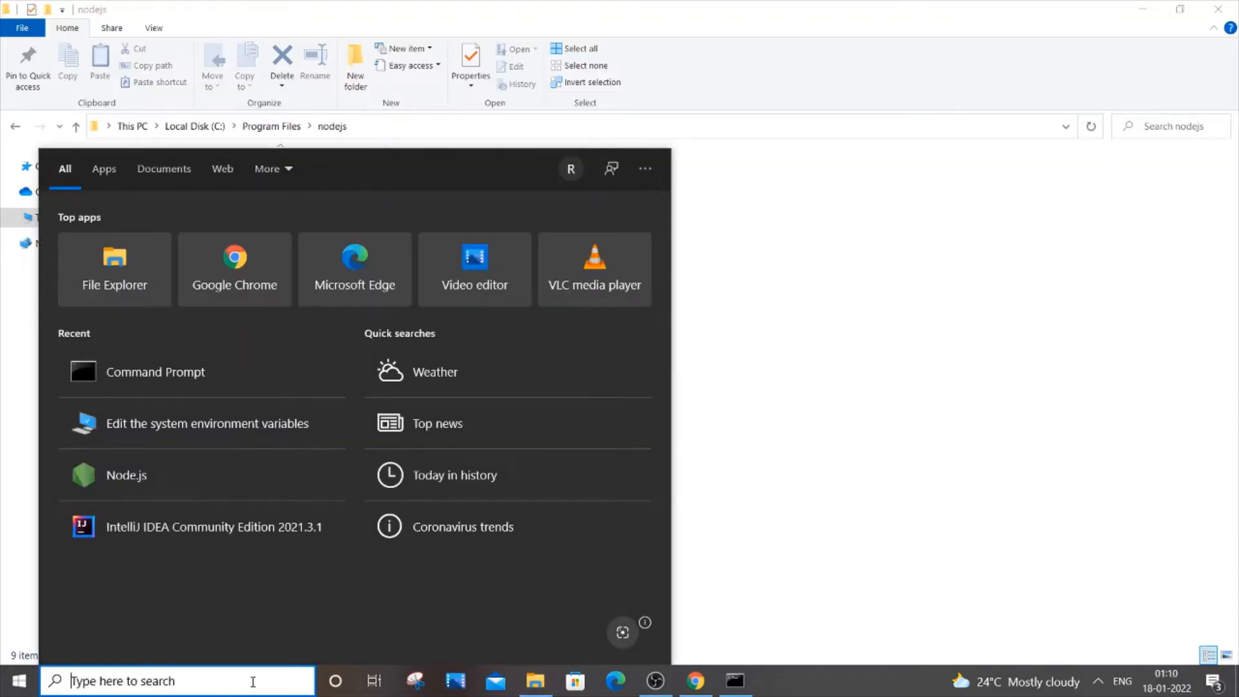
Search 'nodejs' and follow the Node.js shortcut to its file location.
{"action": "type", "text": "nodejs"}
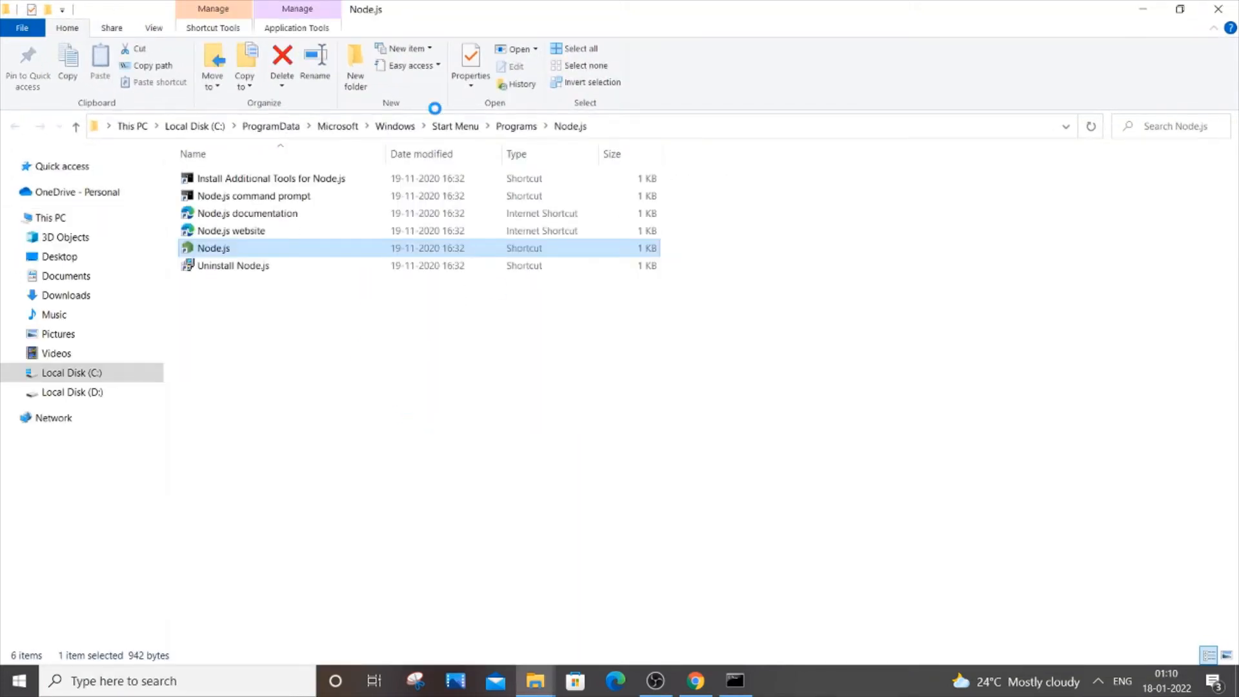
{"action": "mouse_move", "coordinate": [409, 322]}
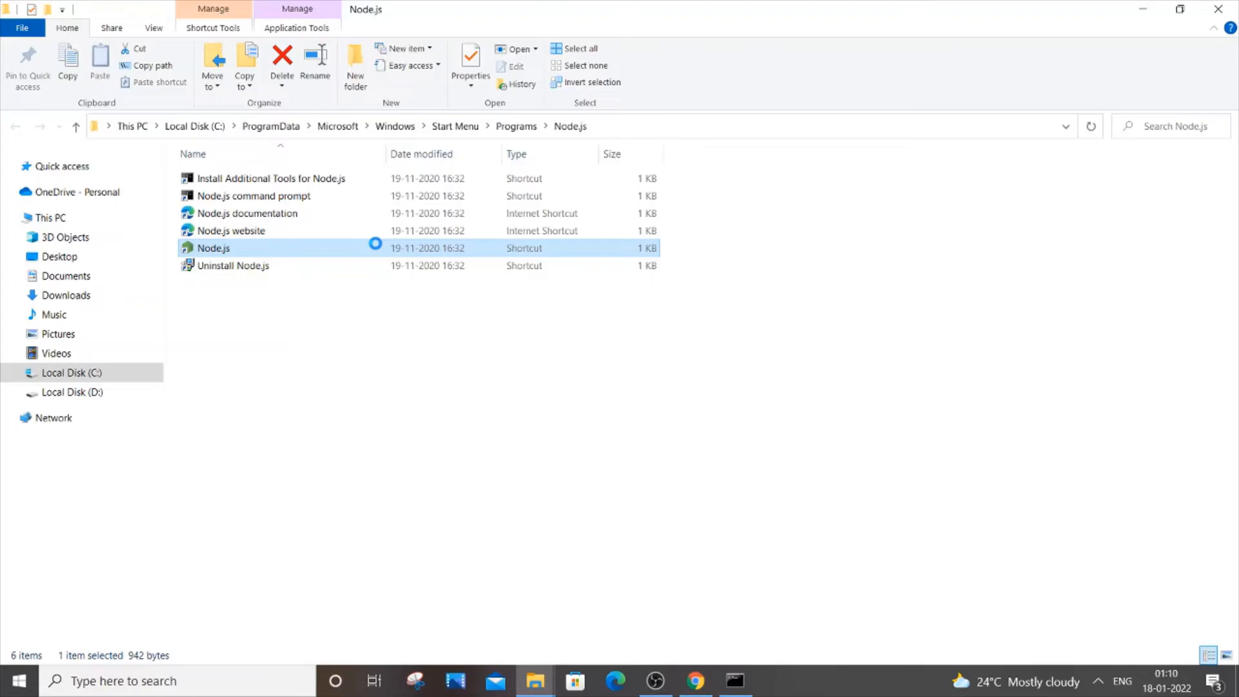
{"action": "right_click", "coordinate": [213, 248]}
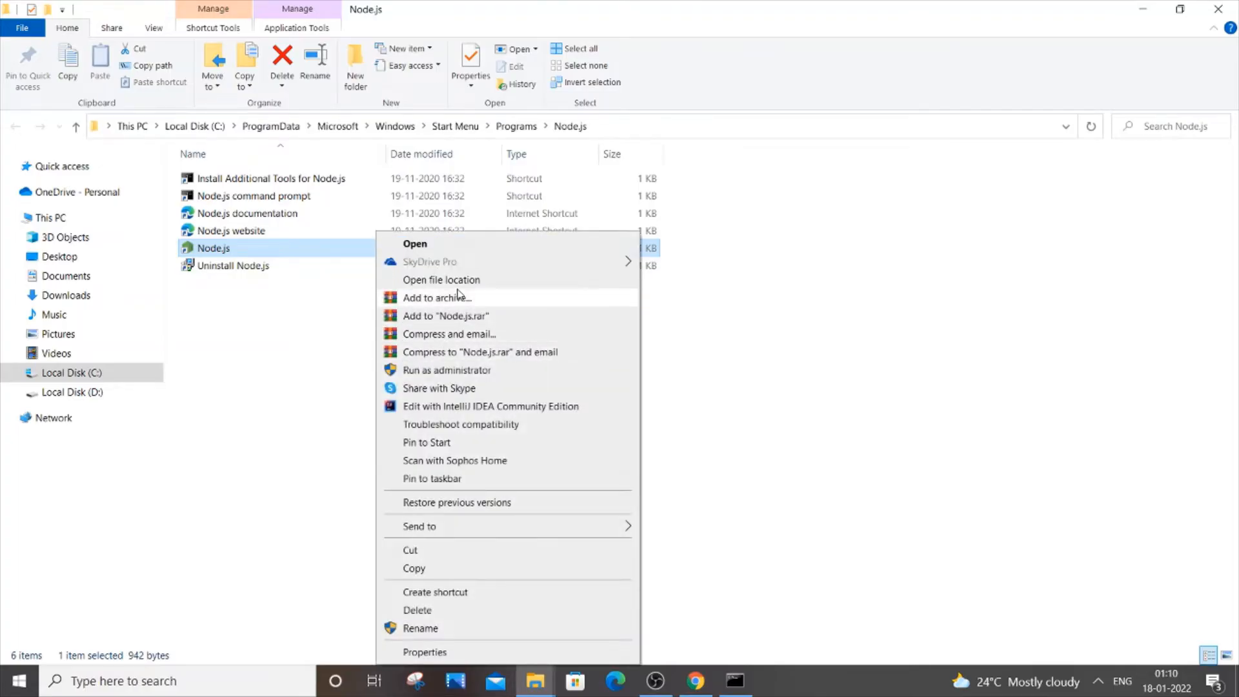
{"action": "left_click", "coordinate": [440, 280]}
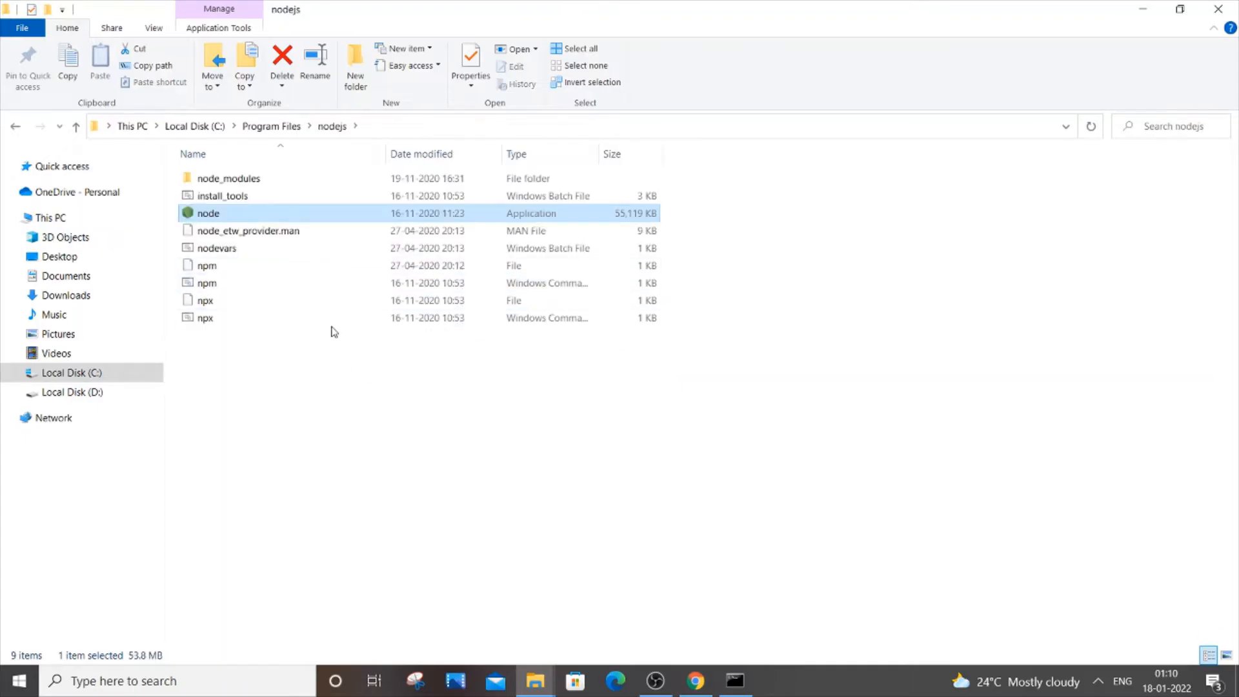
{"action": "mouse_move", "coordinate": [214, 140]}
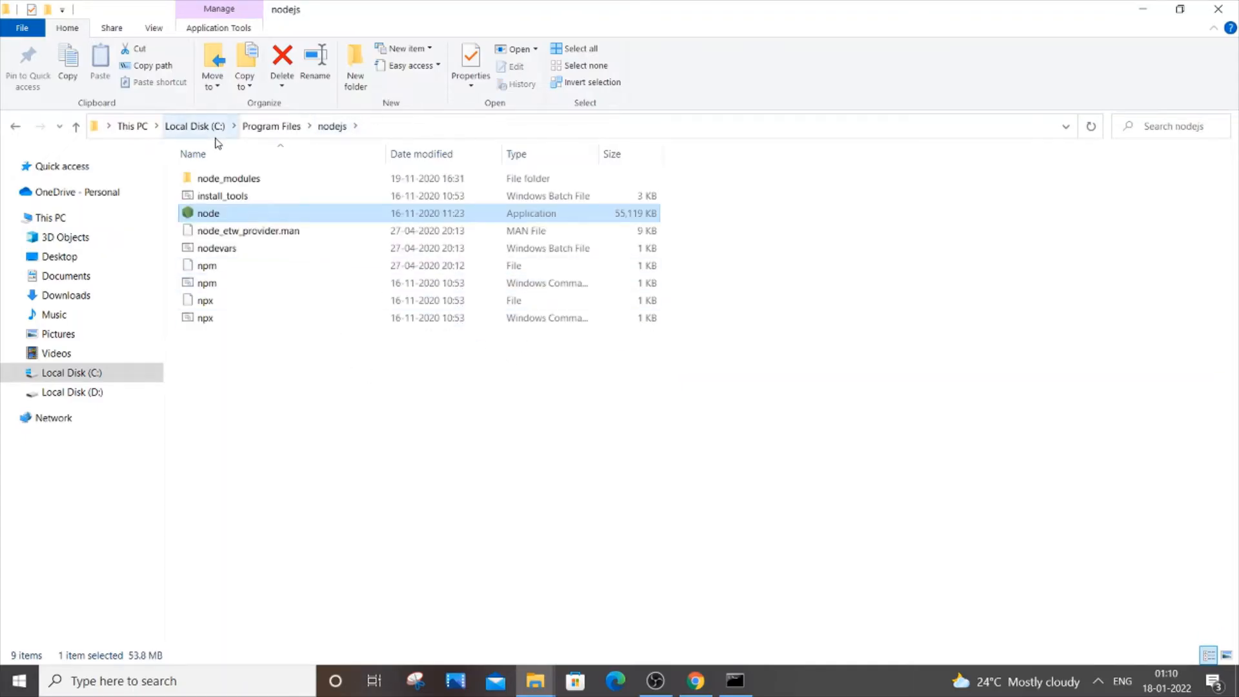
{"action": "mouse_move", "coordinate": [410, 228]}
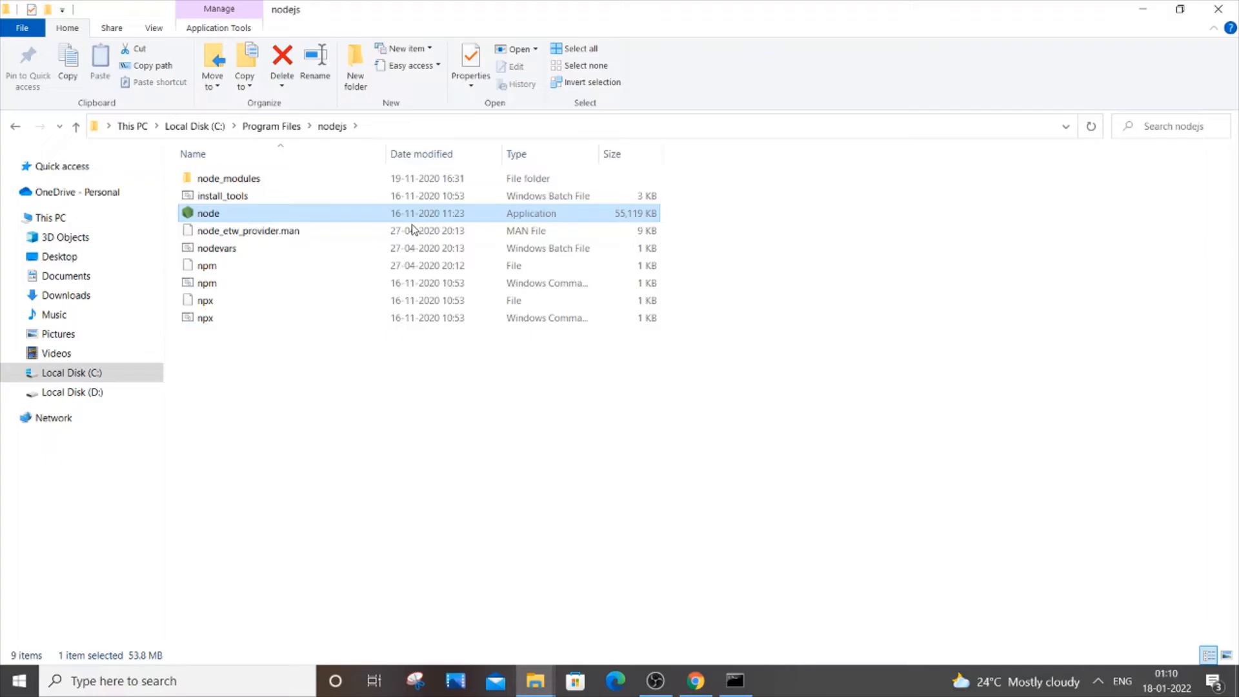
{"action": "mouse_move", "coordinate": [402, 130]}
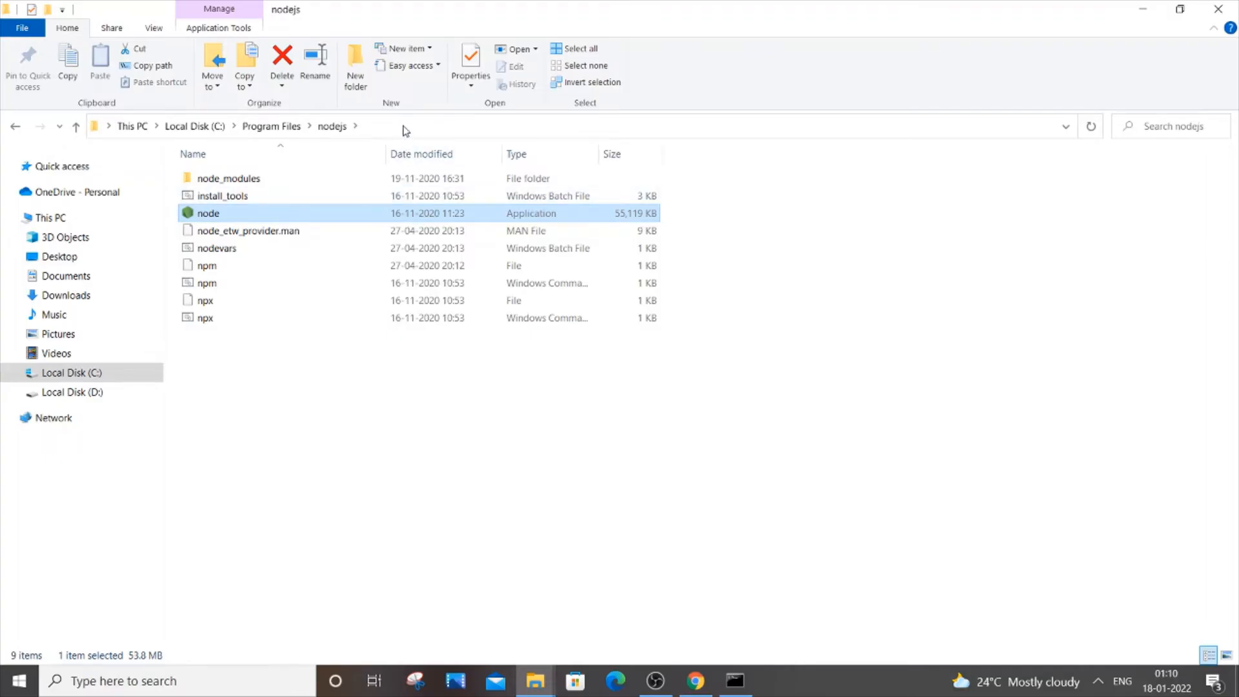
{"action": "left_click", "coordinate": [403, 126]}
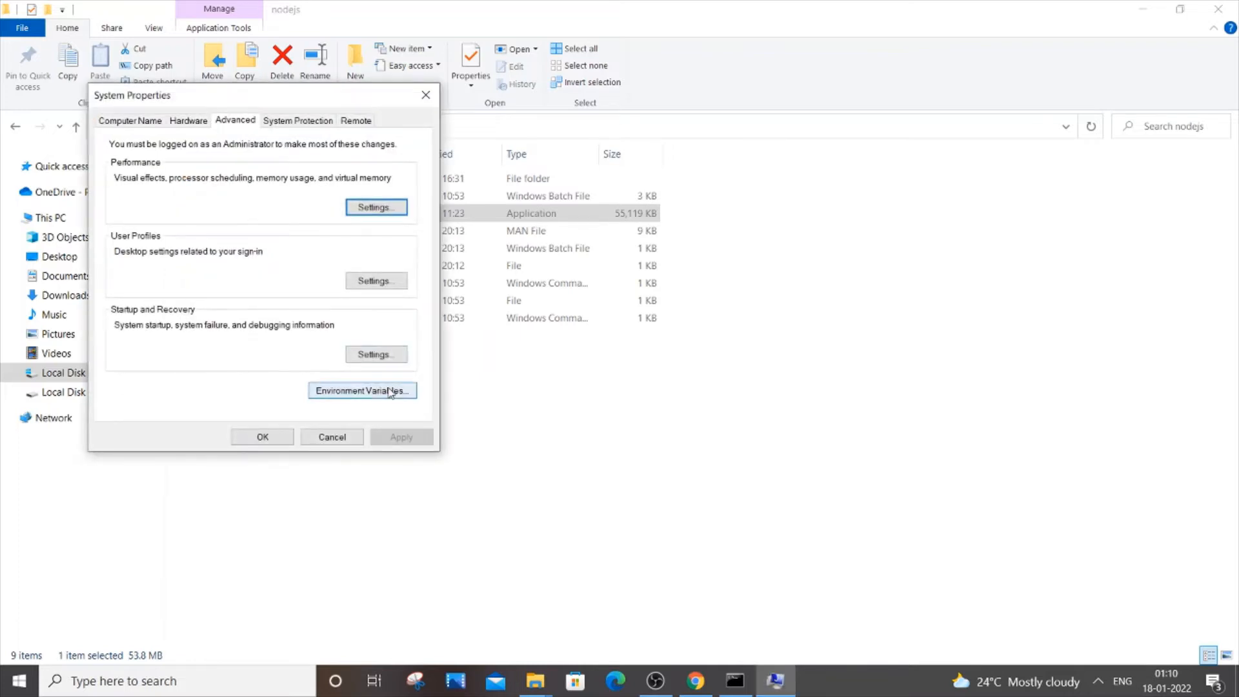
Open Environment Variables and edit the system 'path' variable.
{"action": "left_click", "coordinate": [362, 391]}
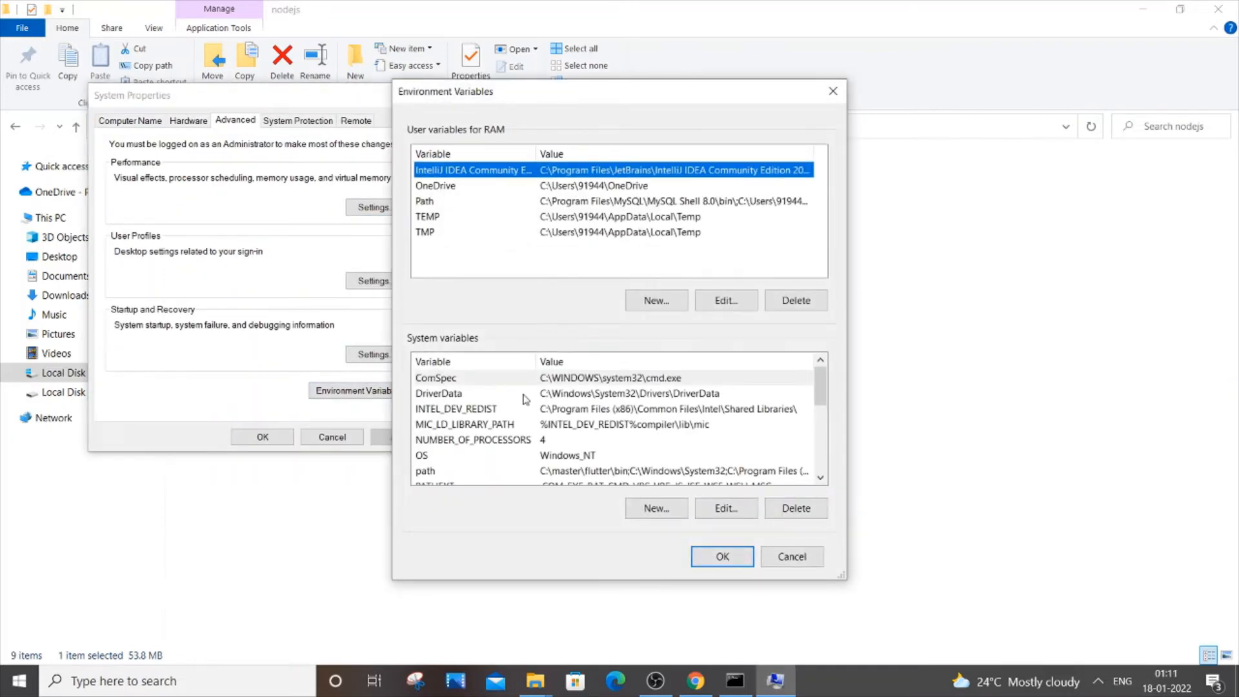
{"action": "left_click", "coordinate": [425, 471]}
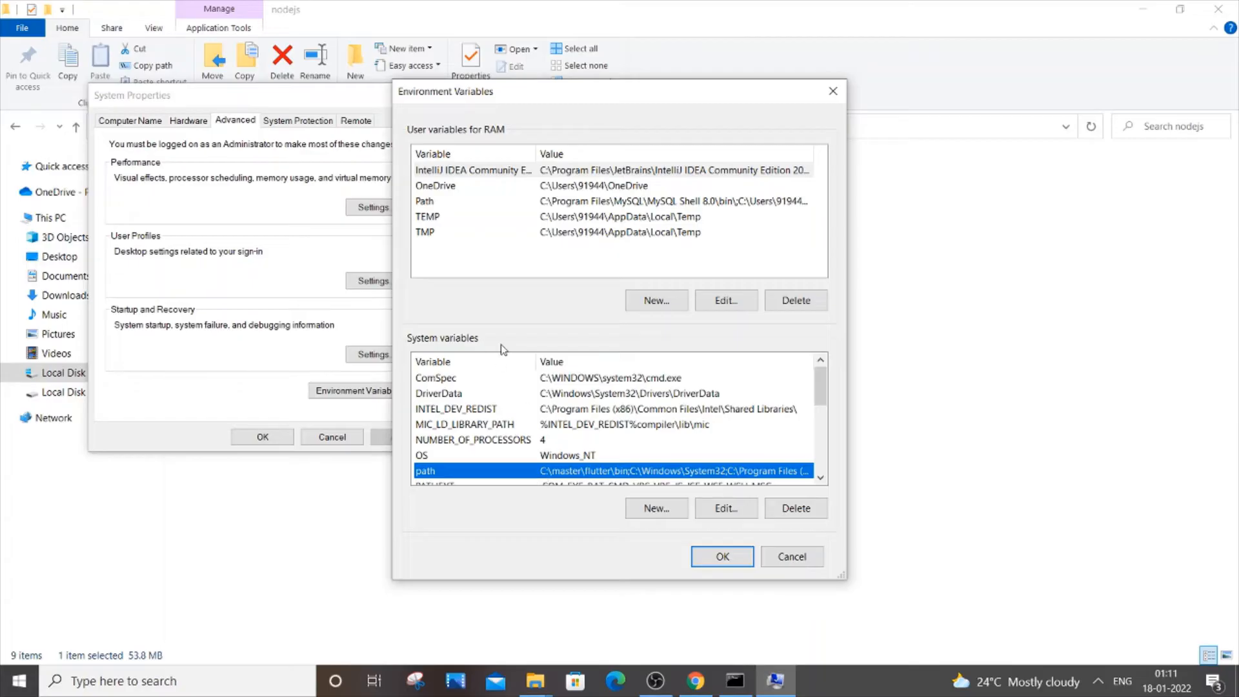
{"action": "left_click", "coordinate": [725, 508]}
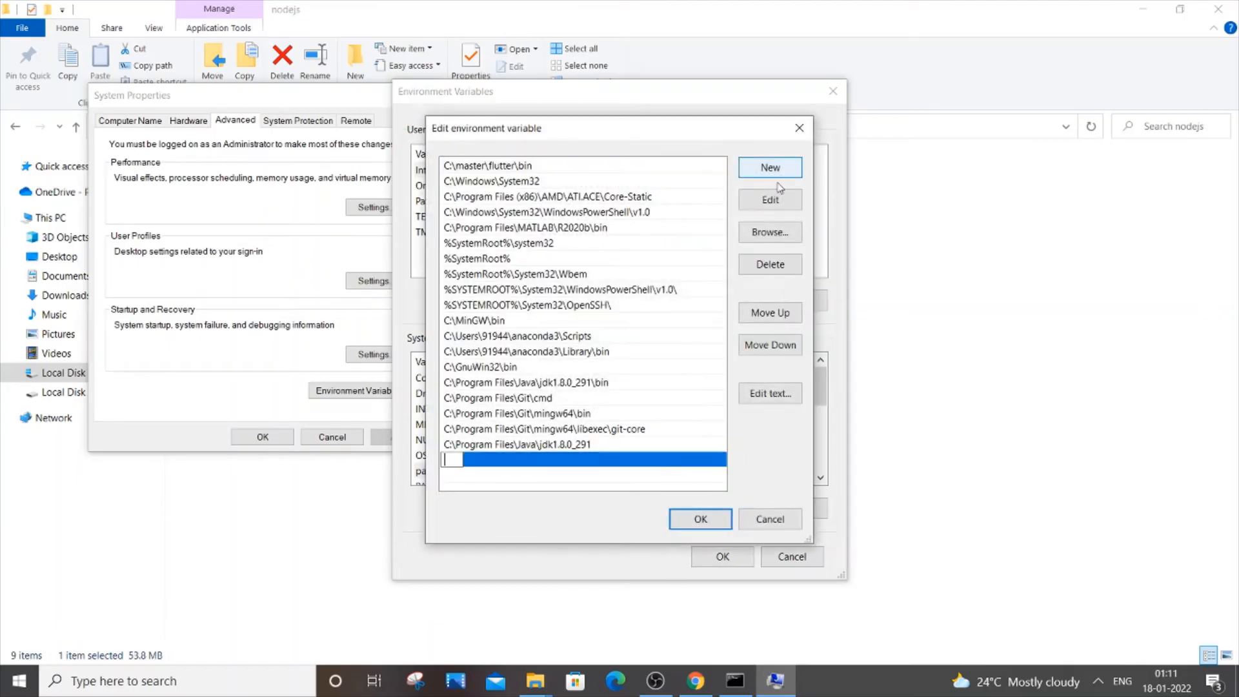
Add C:\Program Files\nodejs as a new entry in the system Path list.
{"action": "type", "text": "C:\\Program Files\\nodejs"}
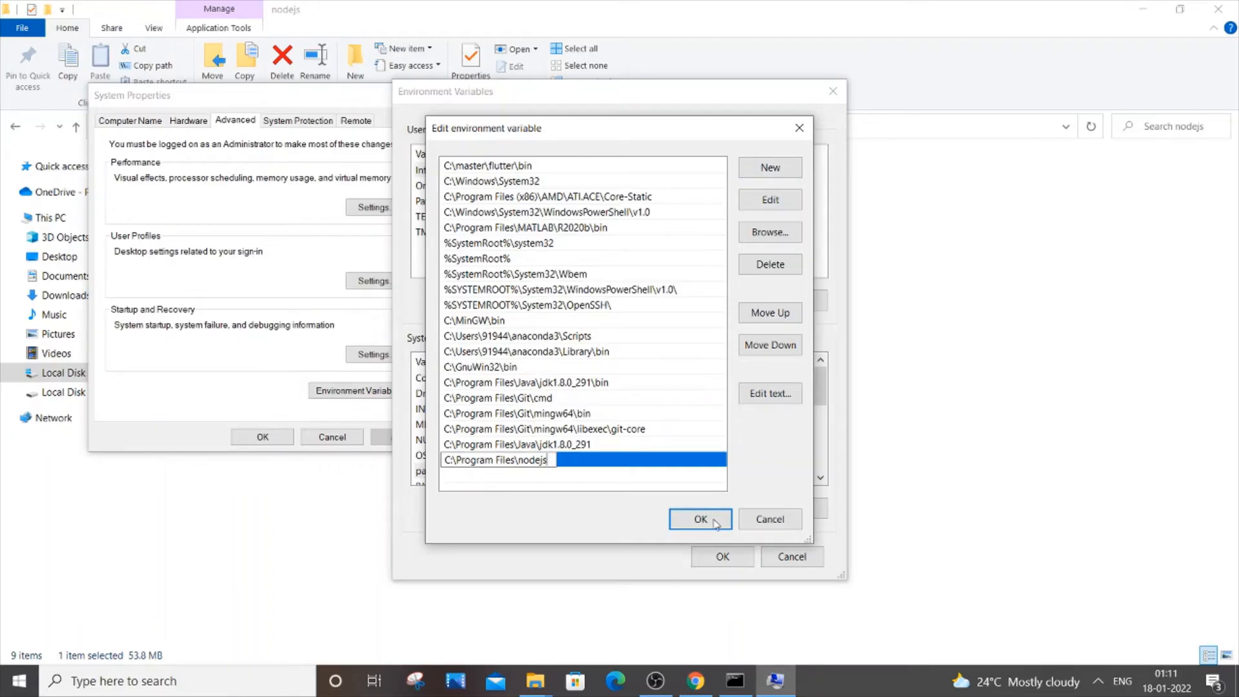
{"action": "left_click", "coordinate": [698, 518]}
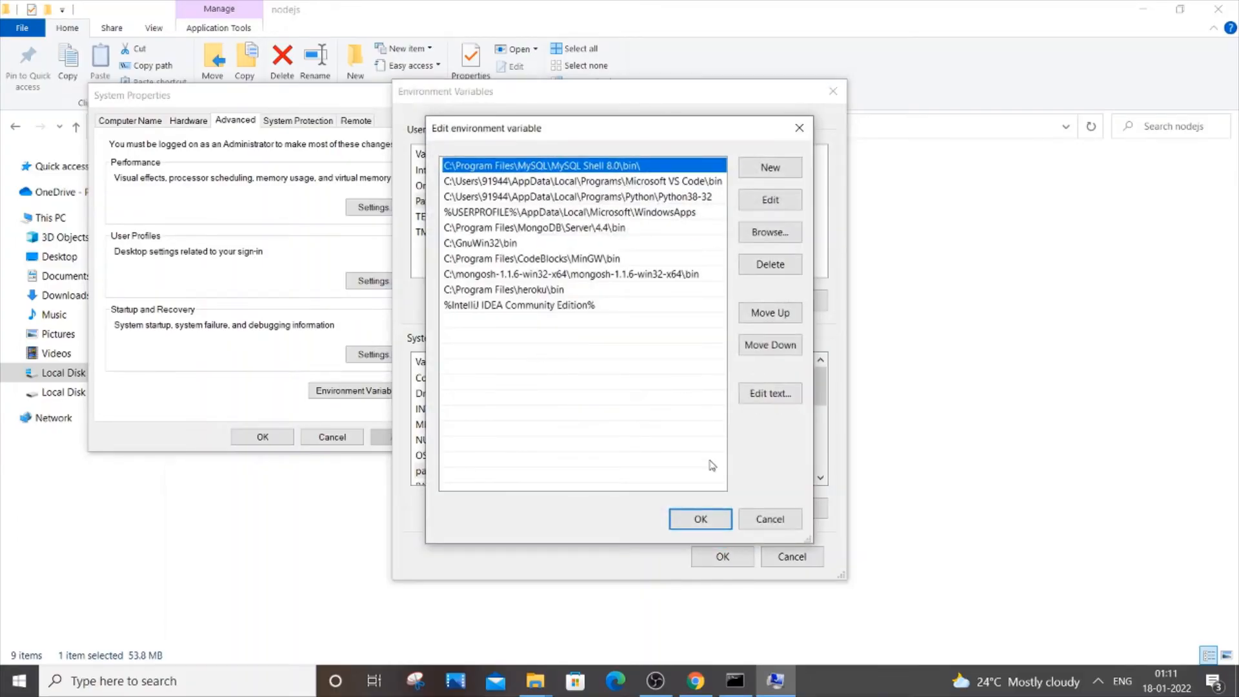
{"action": "left_click", "coordinate": [699, 518]}
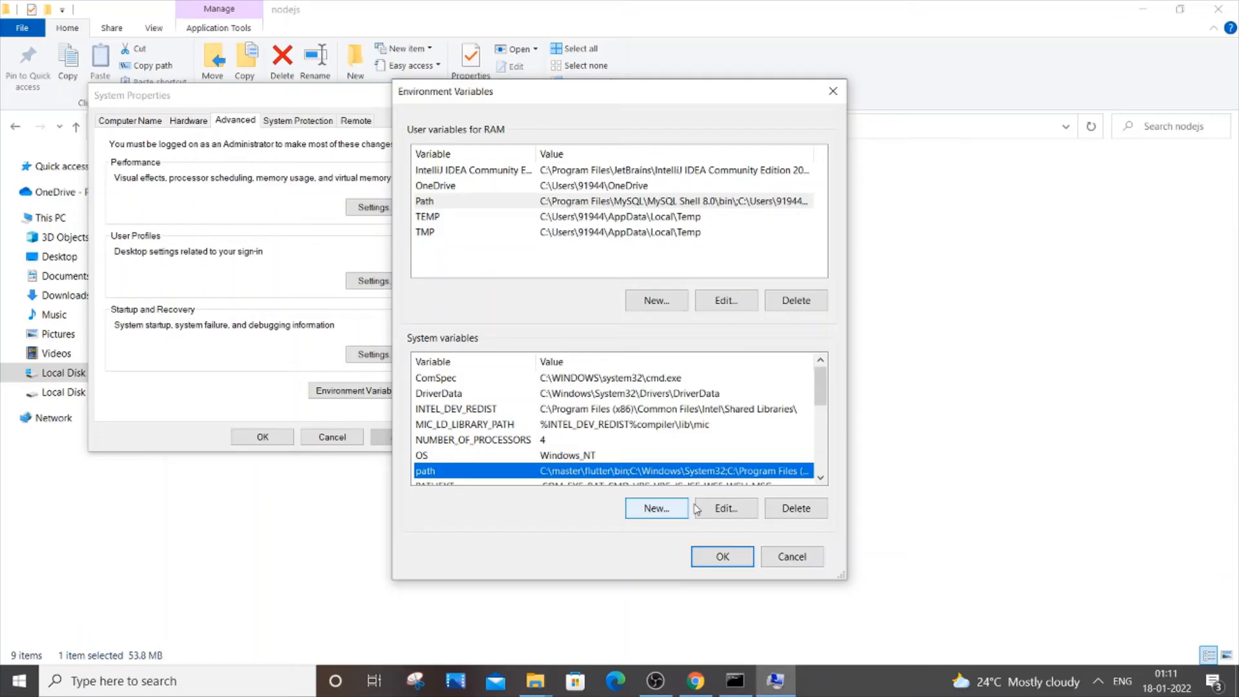
Reopen the Path list to verify the nodejs entry, then confirm Environment Variables.
{"action": "left_click", "coordinate": [724, 508]}
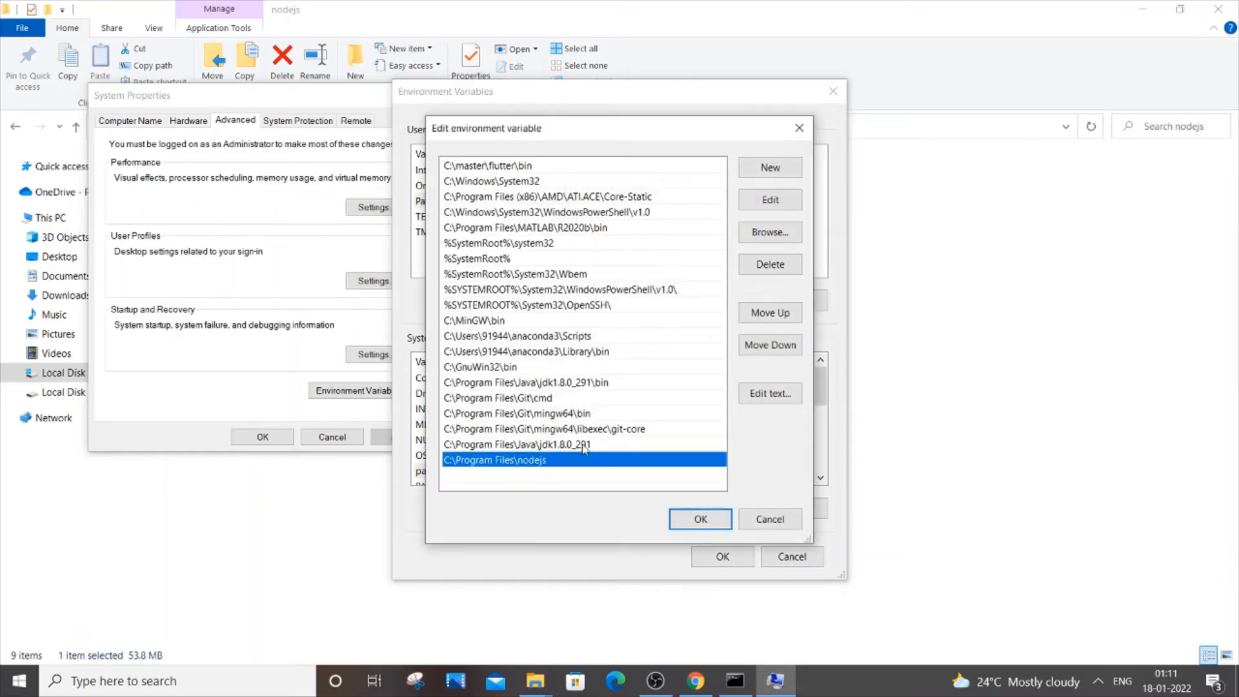
{"action": "left_click", "coordinate": [698, 519]}
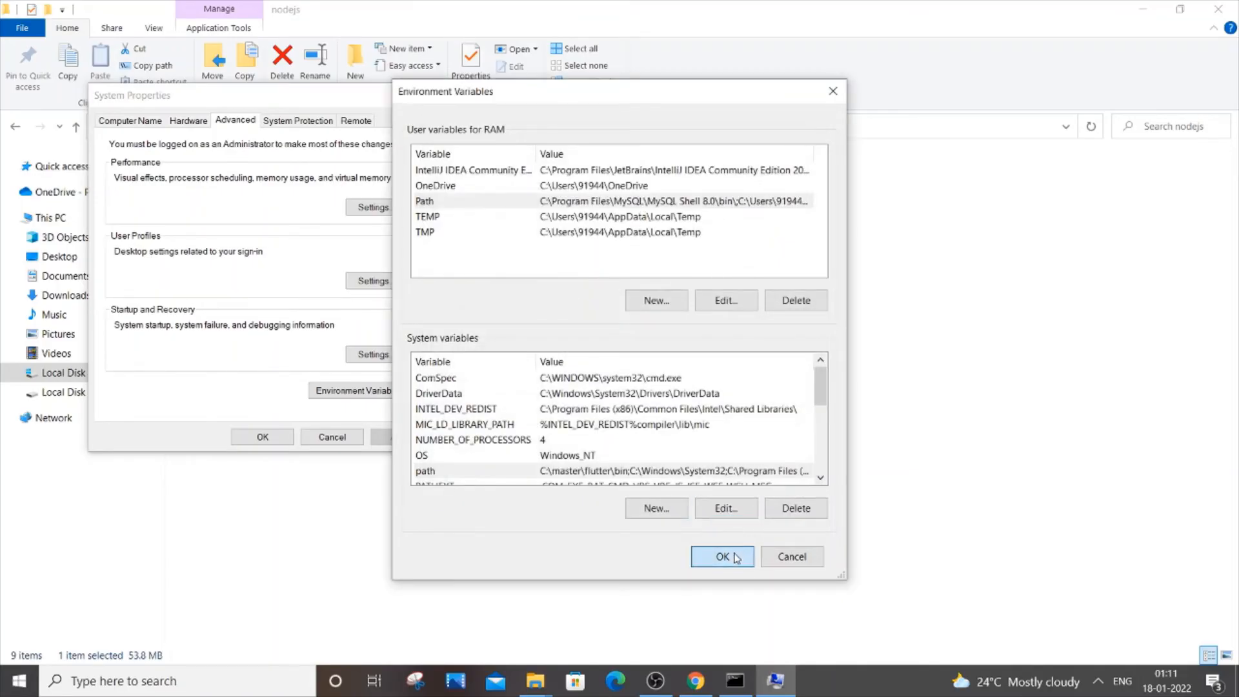
{"action": "left_click", "coordinate": [721, 556]}
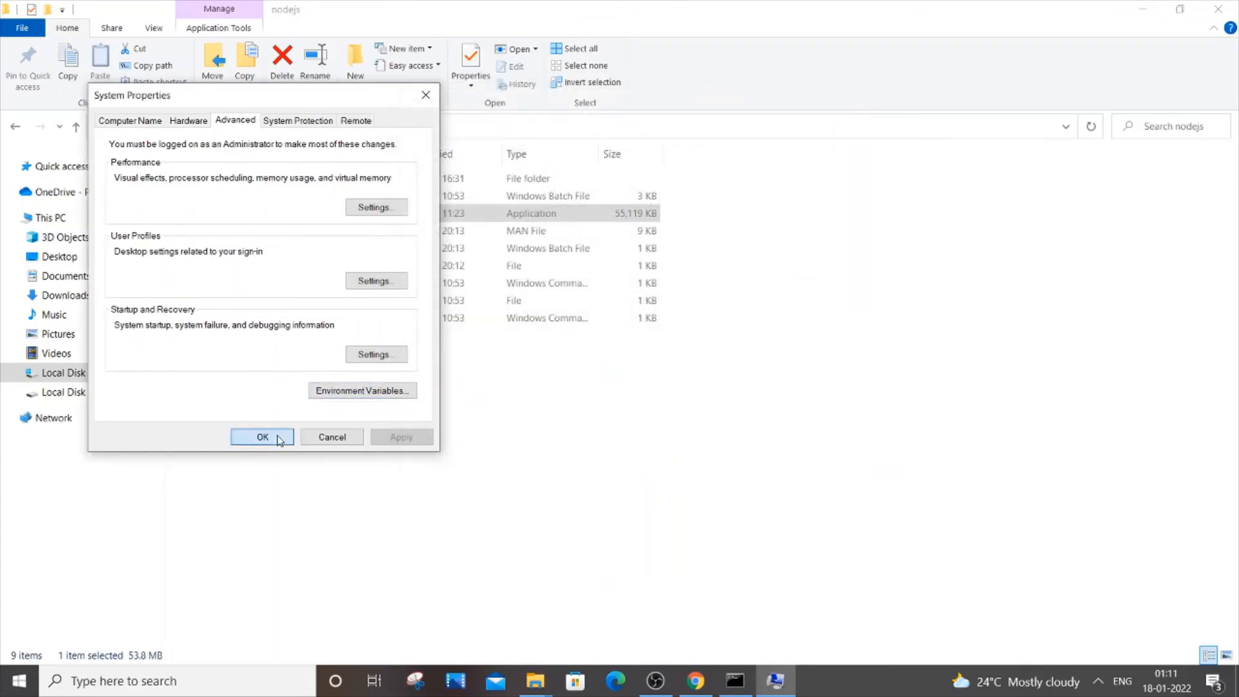
Close System Properties, confirm 'node' still fails in the old console, and close it.
{"action": "left_click", "coordinate": [263, 437]}
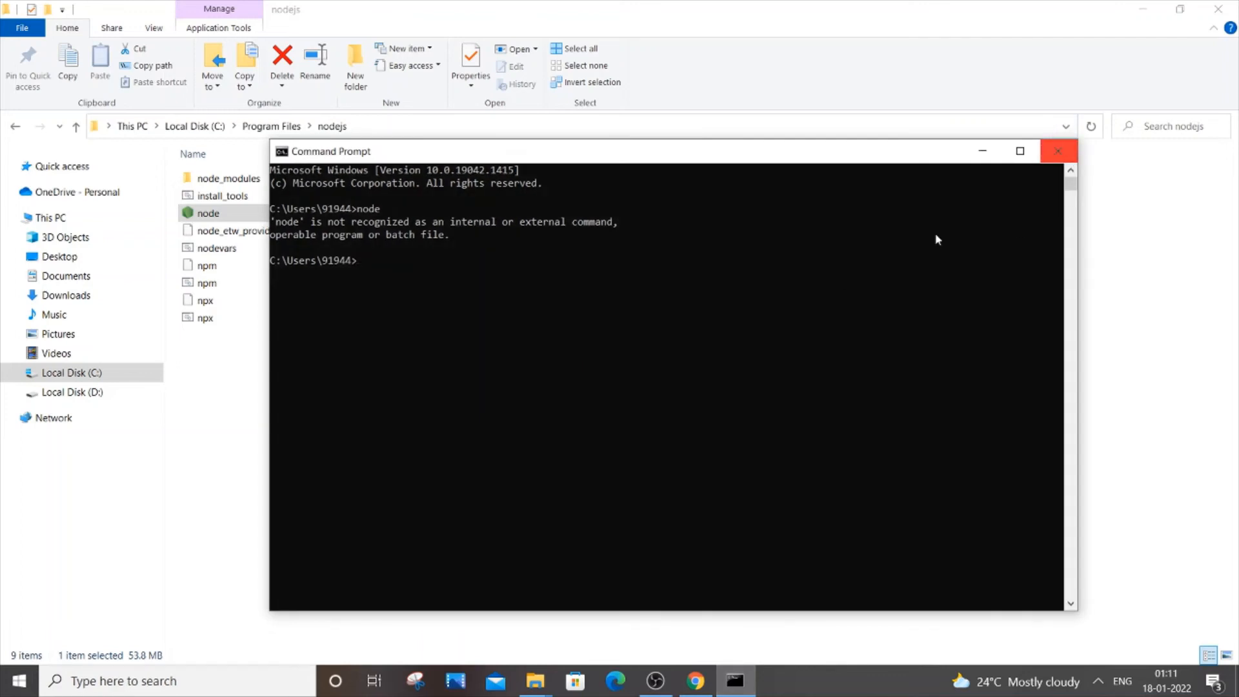
{"action": "type", "text": "node"}
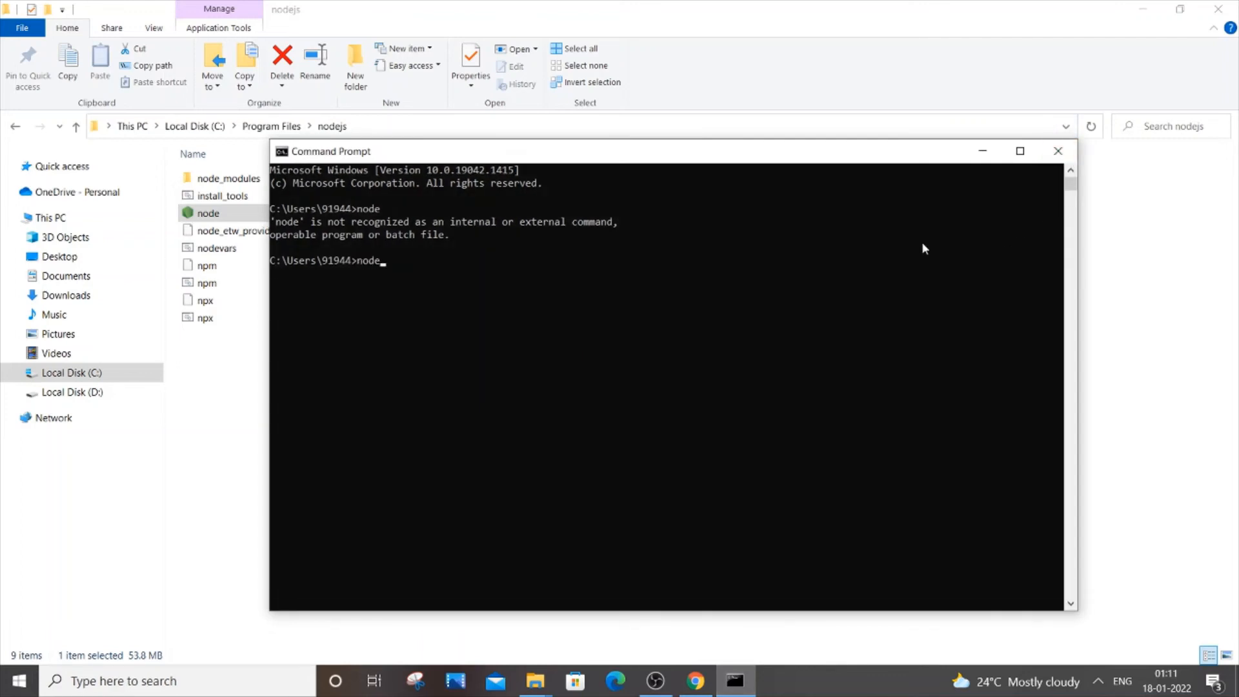
{"action": "key", "text": "Return"}
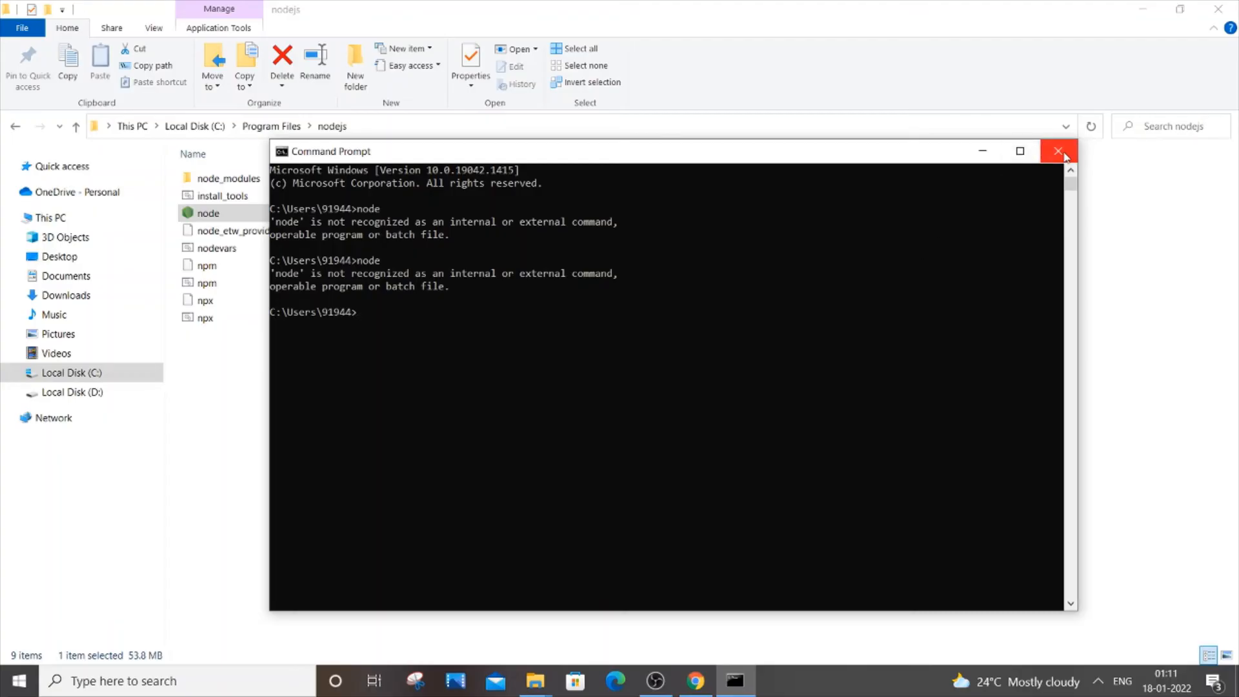
{"action": "left_click", "coordinate": [1059, 151]}
{"action": "type", "text": "node"}
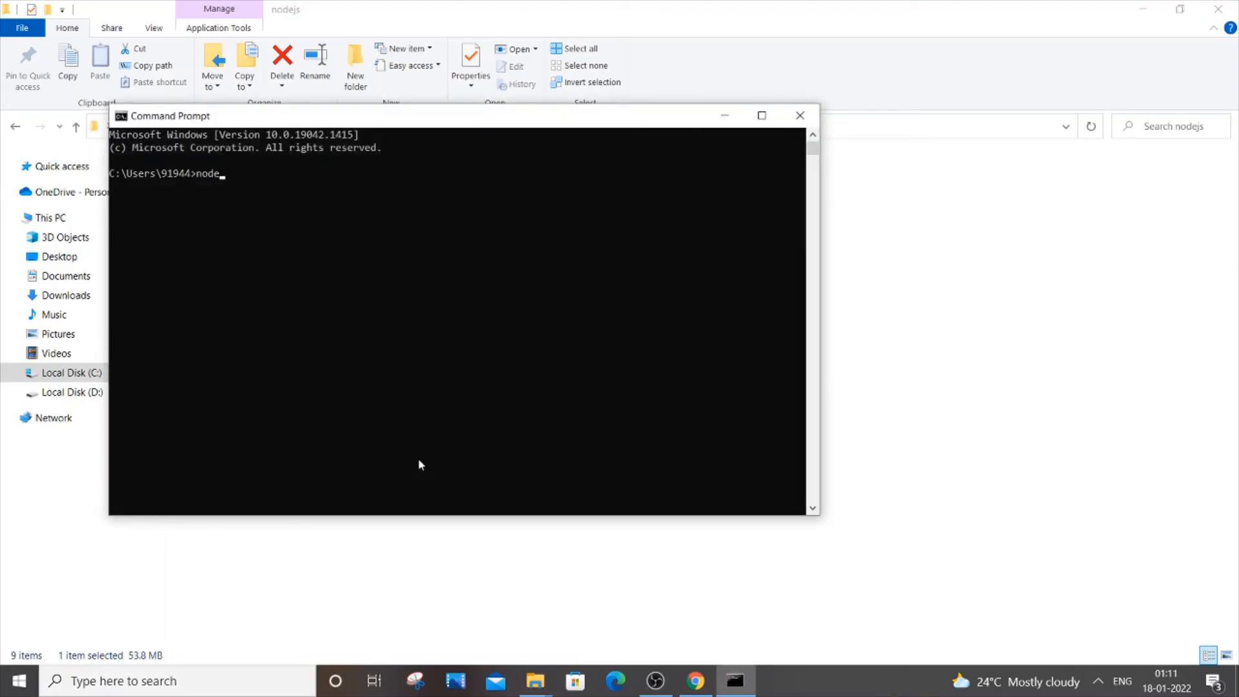
Run node in the new Command Prompt to start Node.js v14.15.1, then press Ctrl+C.
{"action": "key", "text": "Return"}
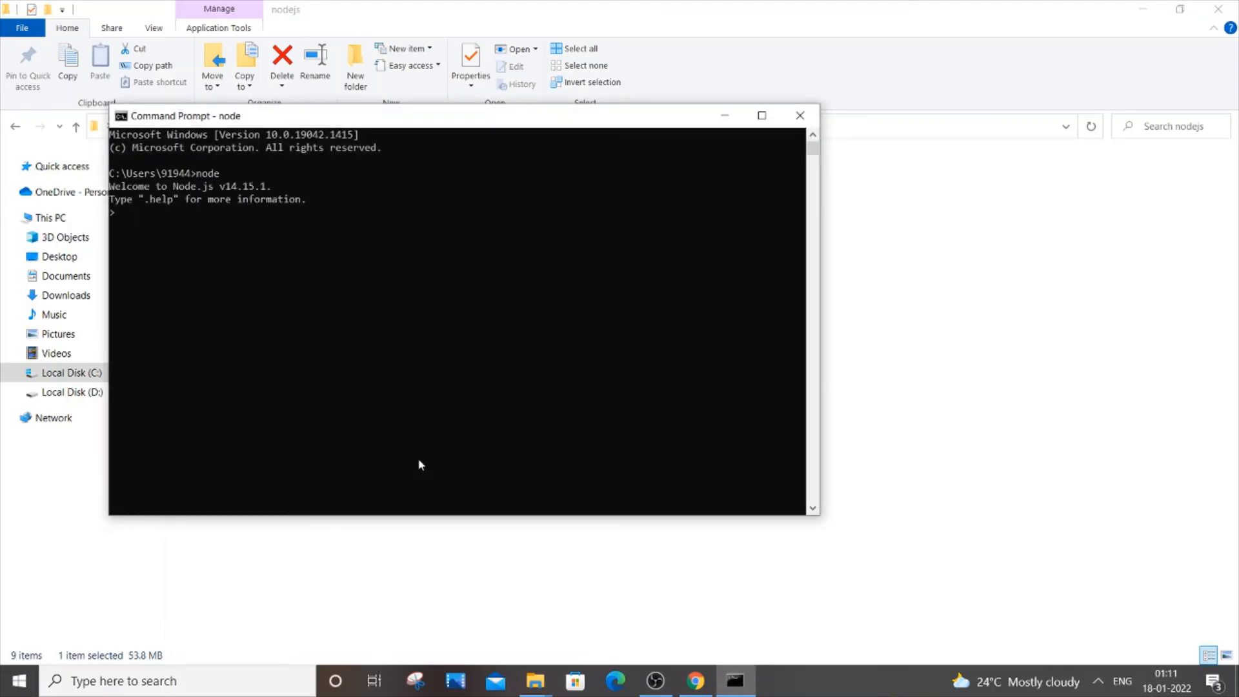
{"action": "key", "text": "ctrl+c"}
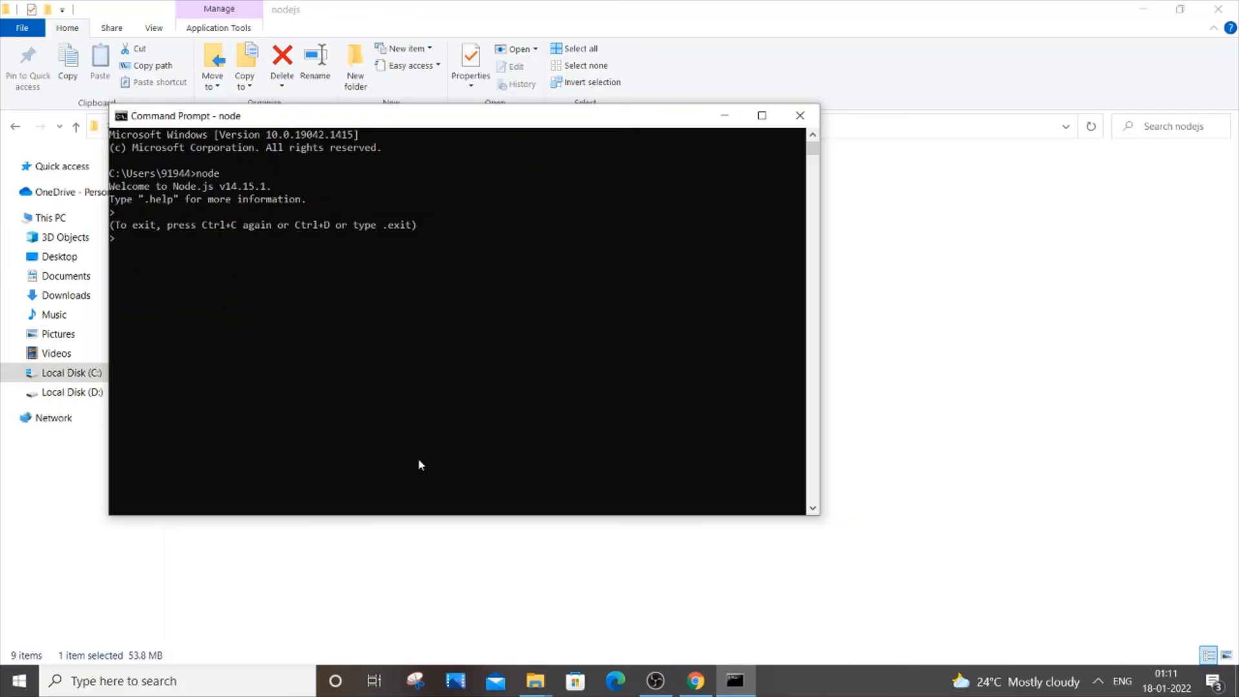